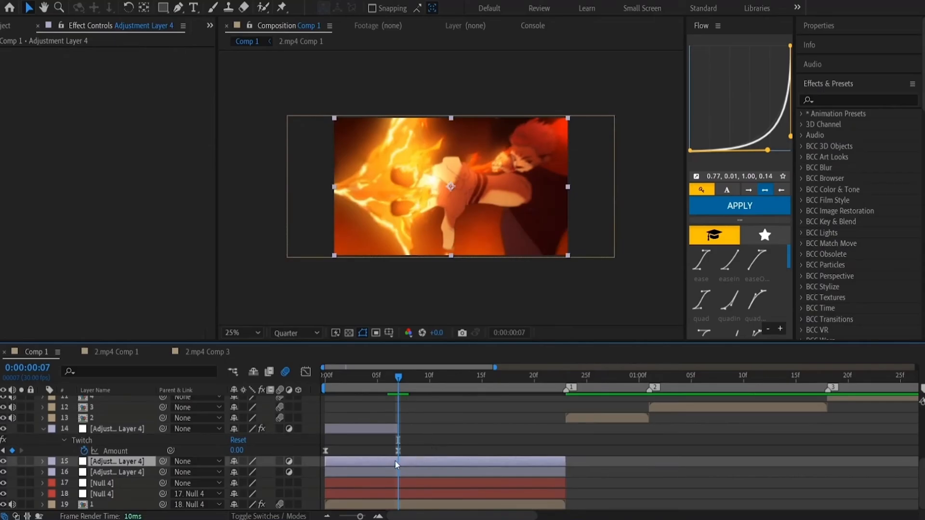
Apply Motion Tile to Adjustment Layer 4 and turn on Mirror Edges.
text(mo)
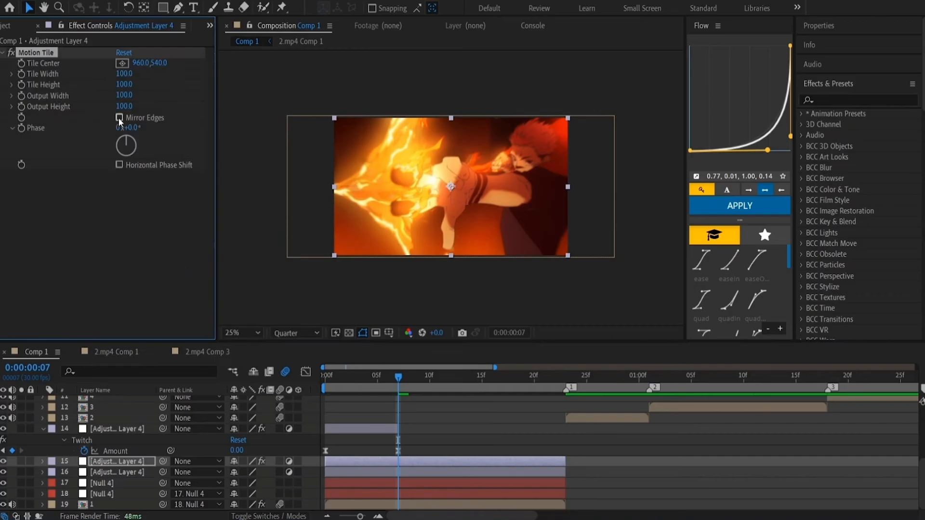
click(119, 117)
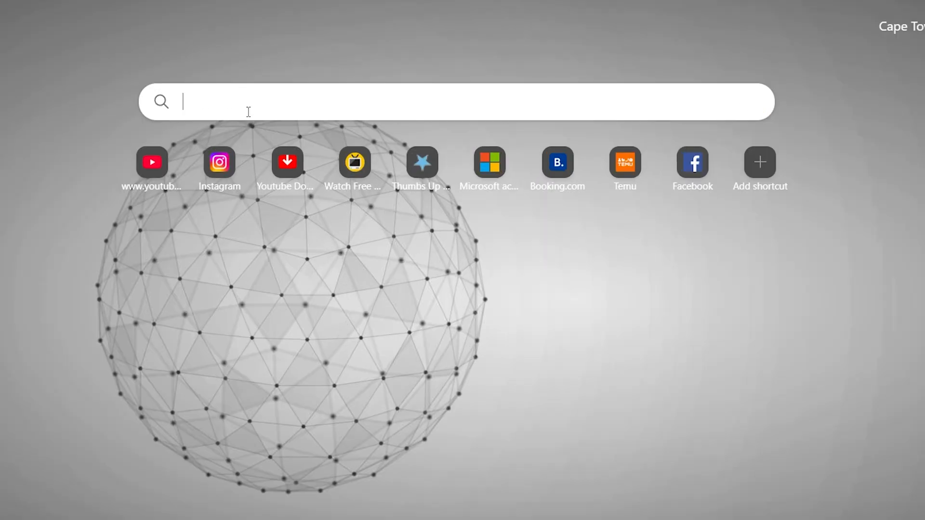
Search Bing for 'adobe after effects' in a new Edge tab.
text(adobe after effects)
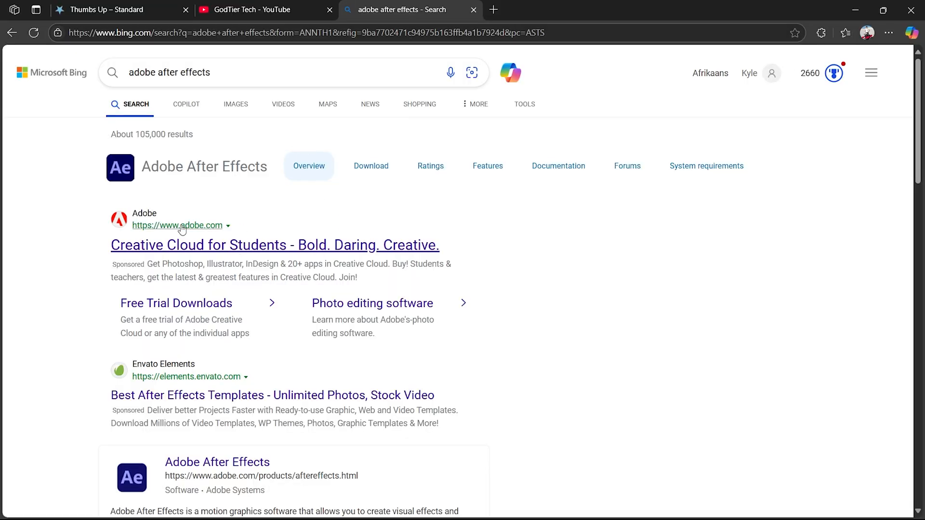
mouse_move(206, 254)
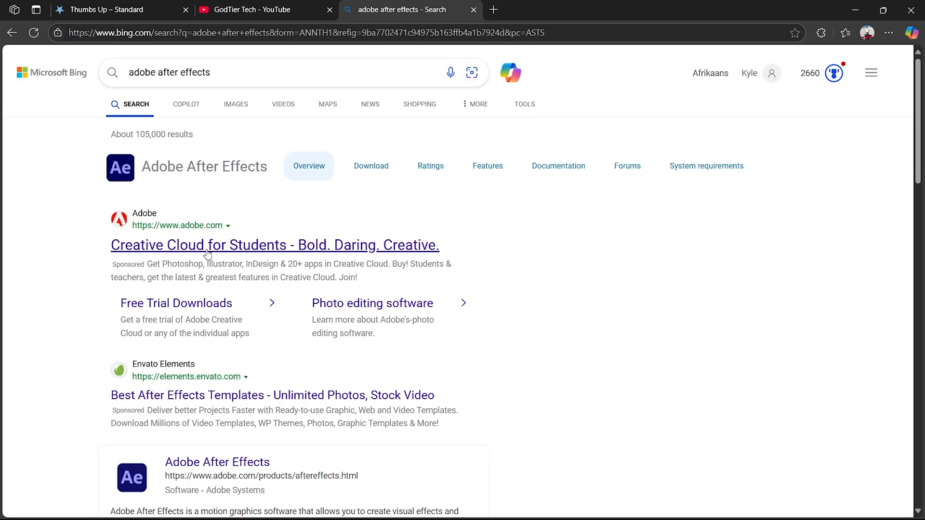
Follow the sponsored Adobe result, then Products > See all apps to reach the 93-app catalog.
click(274, 245)
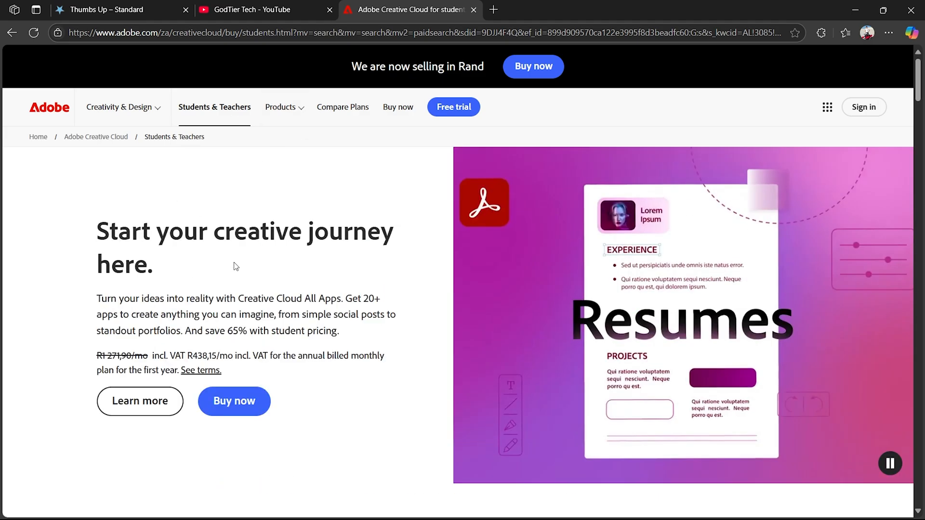
click(281, 107)
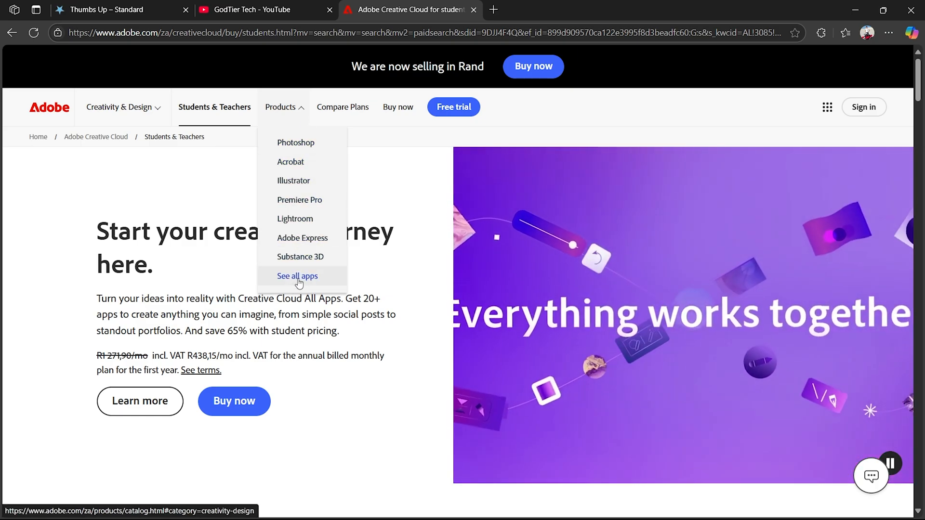
click(297, 276)
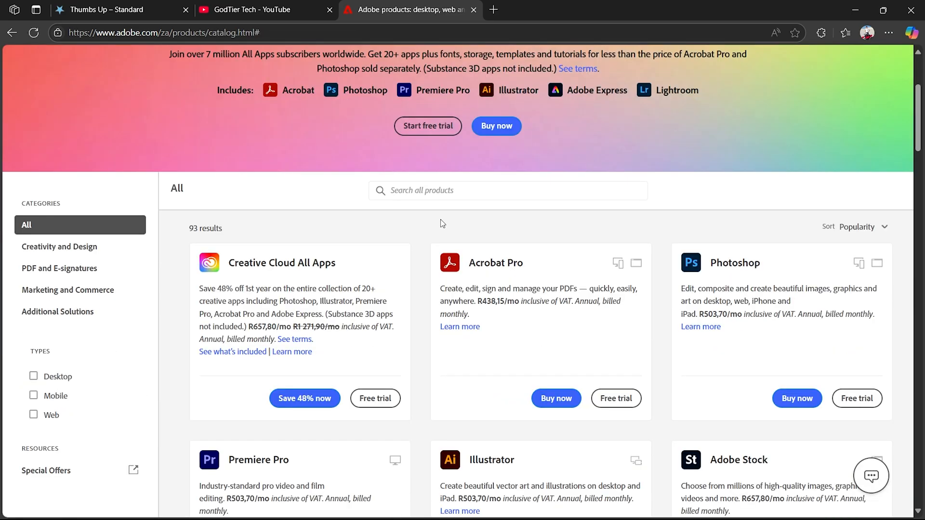
Start the After Effects free trial from its card in the catalog.
scroll(down, 3)
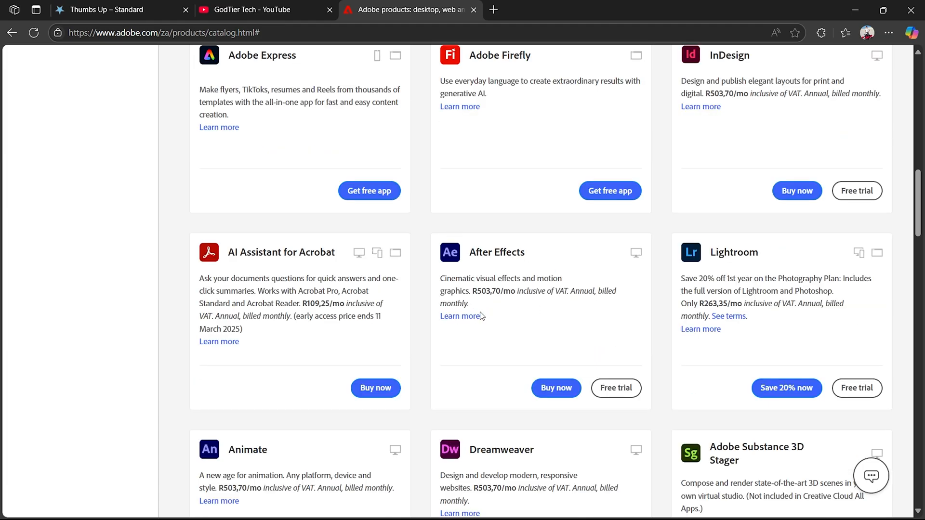
mouse_move(490, 332)
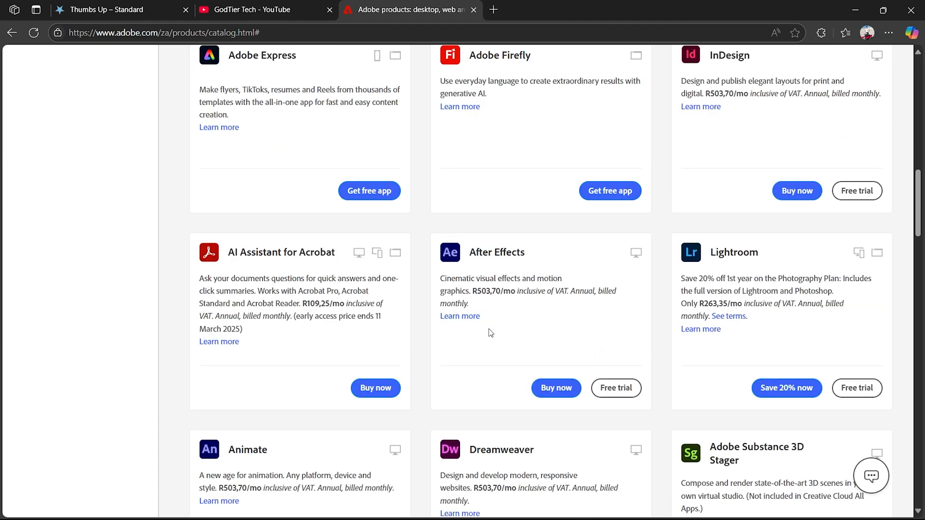
scroll(down, 3)
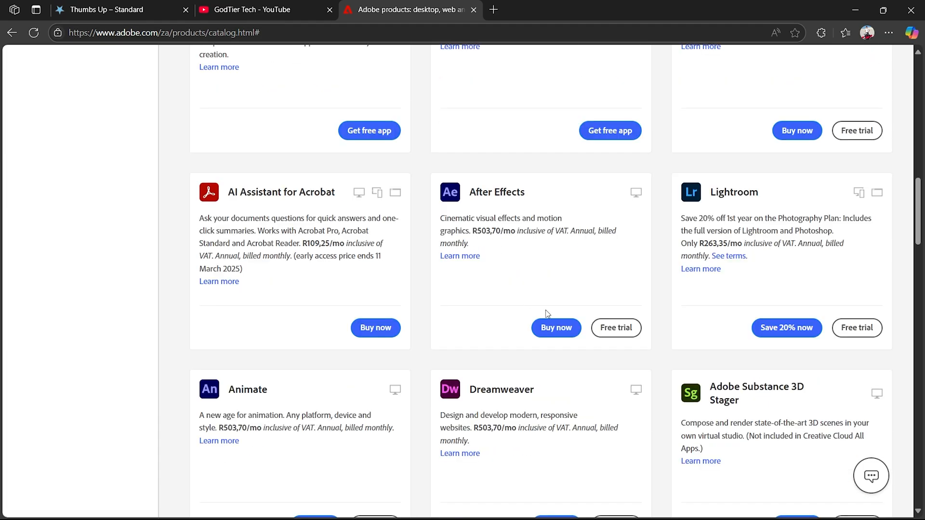
mouse_move(615, 328)
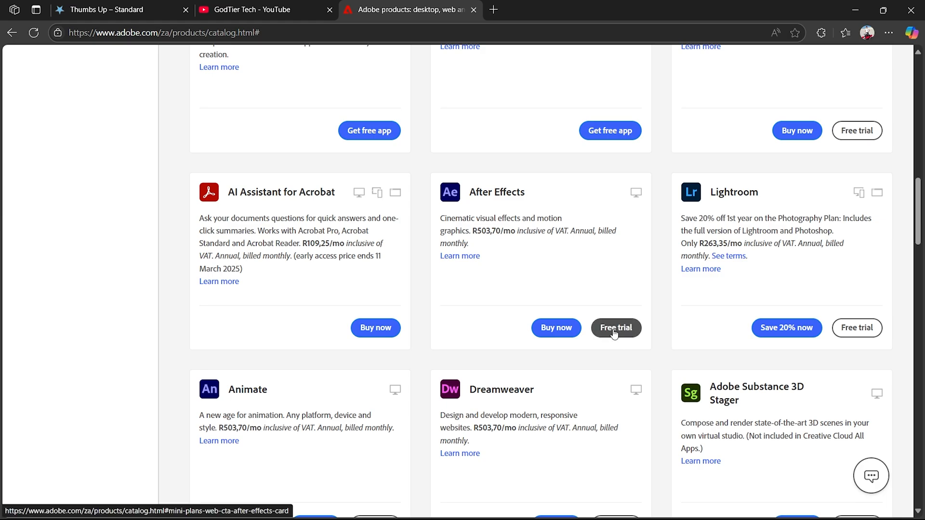
click(615, 328)
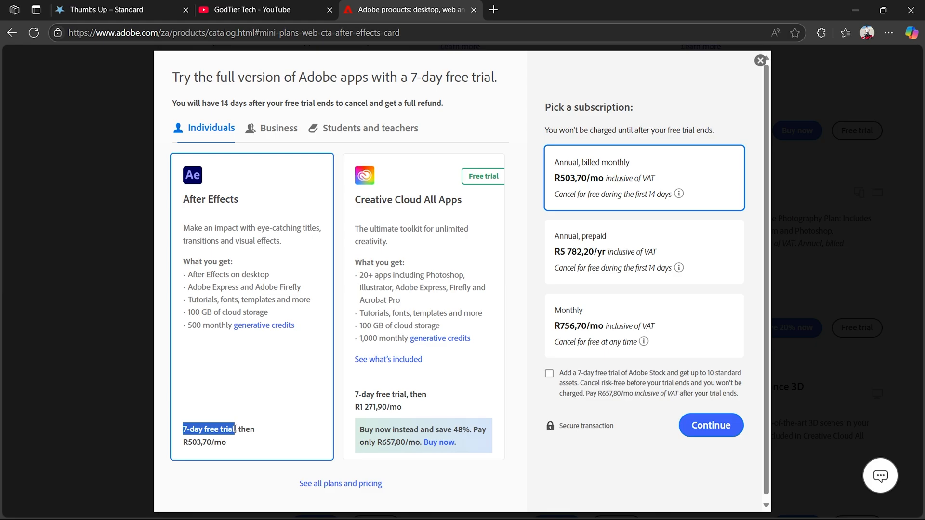
mouse_move(627, 208)
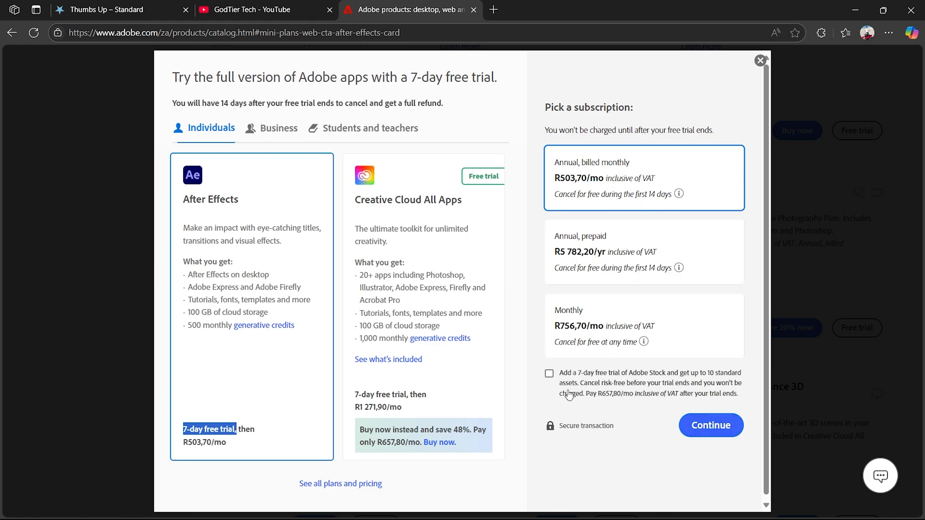
Add the Adobe Stock 7-day trial and continue to checkout.
click(548, 373)
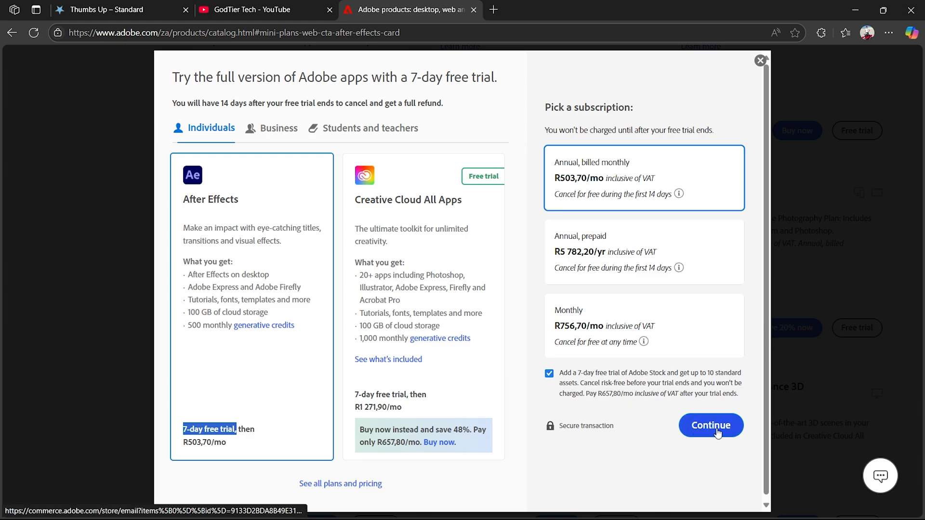
click(710, 425)
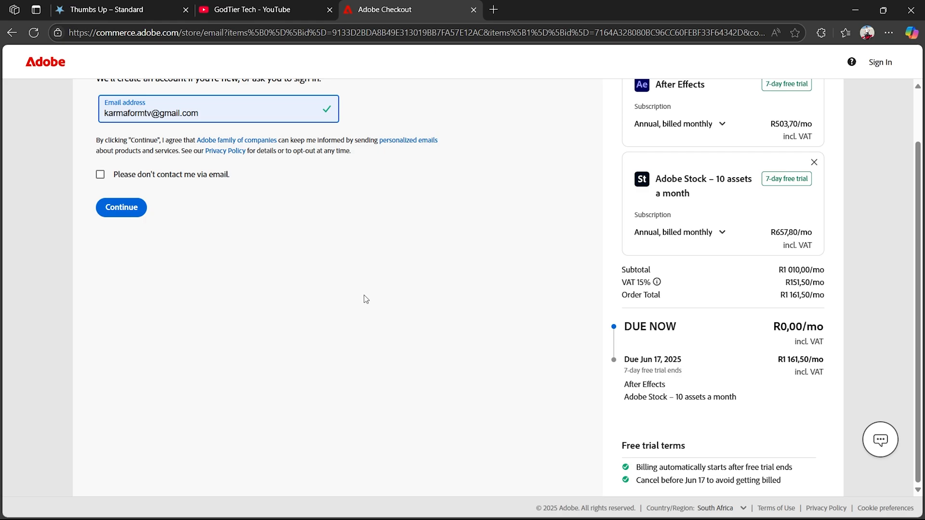
scroll(up, 3)
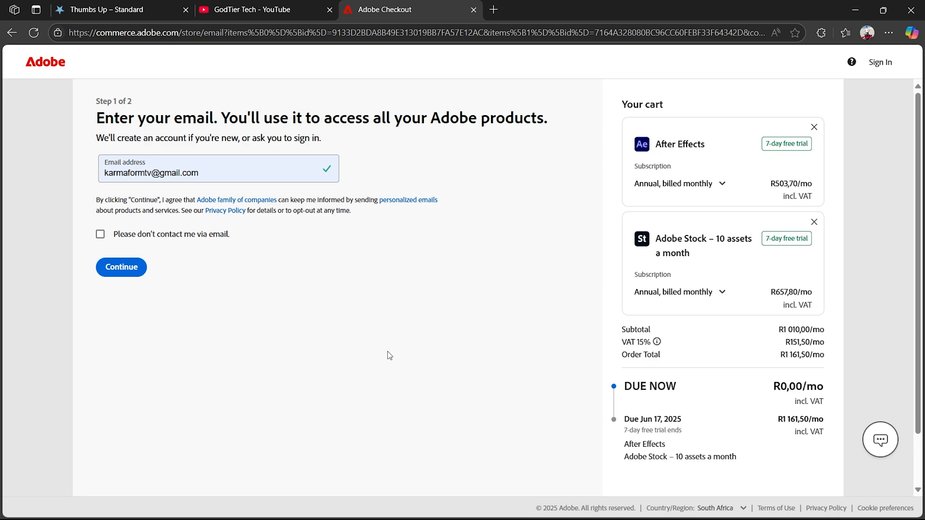
mouse_move(623, 262)
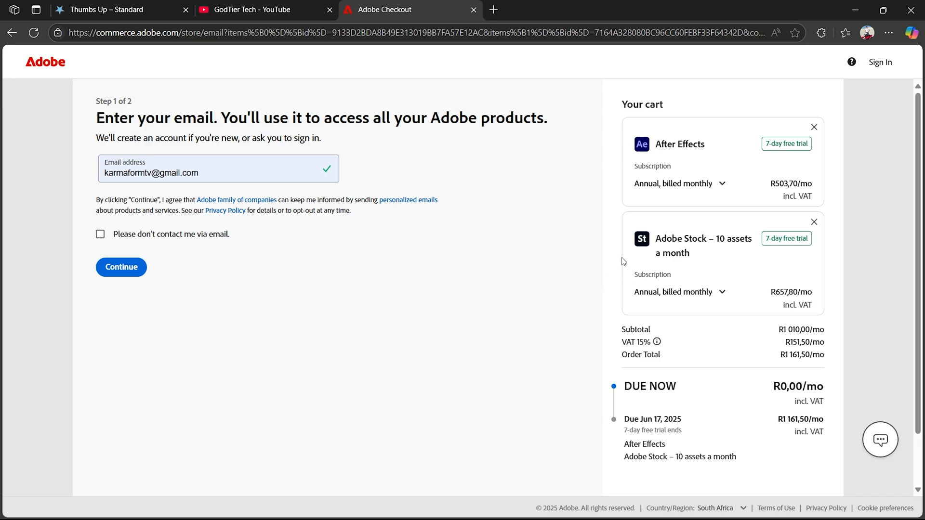
mouse_move(411, 297)
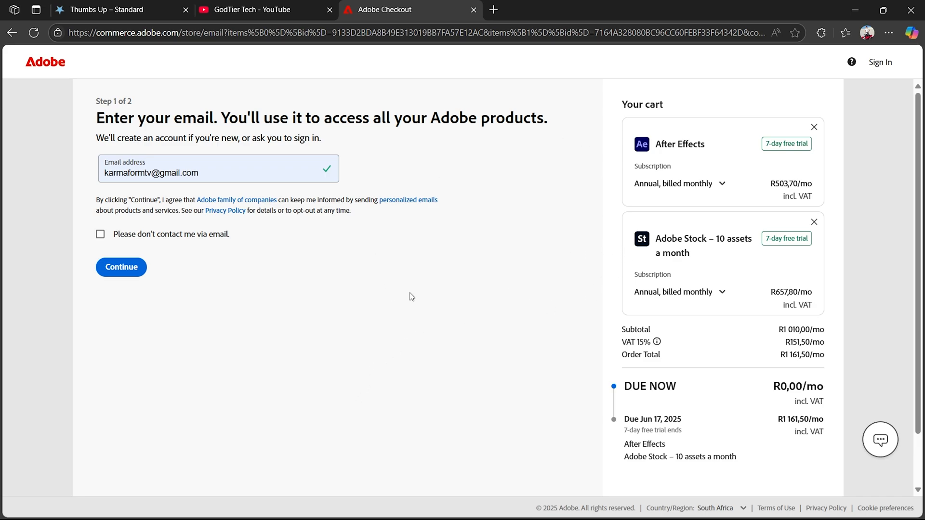
mouse_move(346, 285)
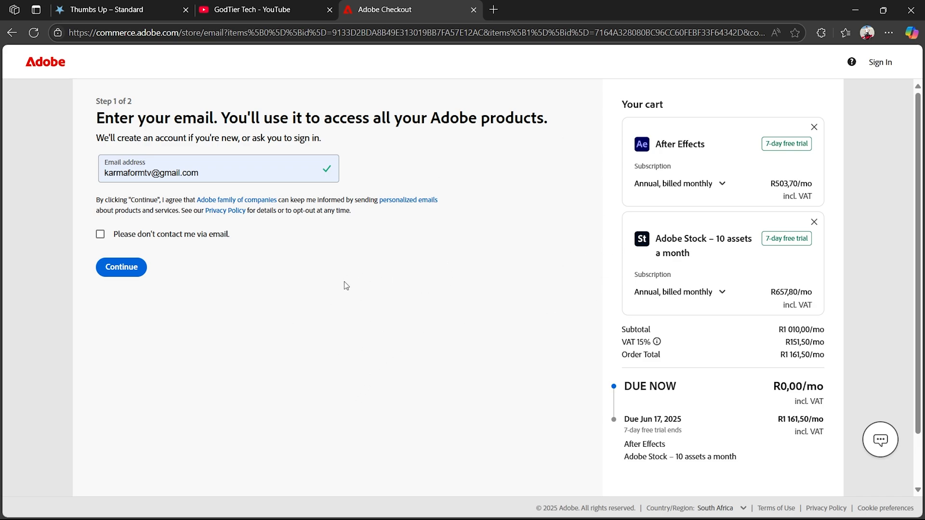